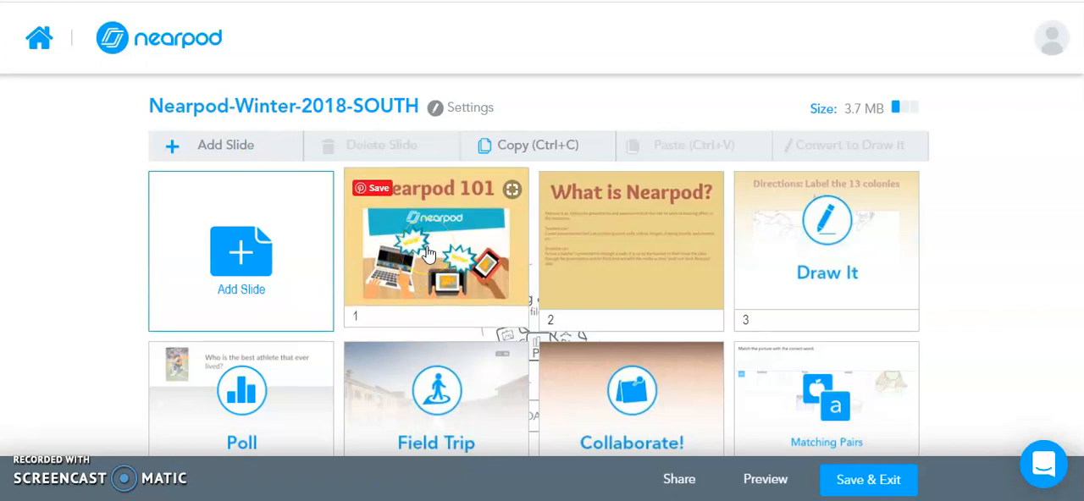
# Step: Open slide 1, the Nearpod 101 title slide, in the editor
pyautogui.click(432, 249)
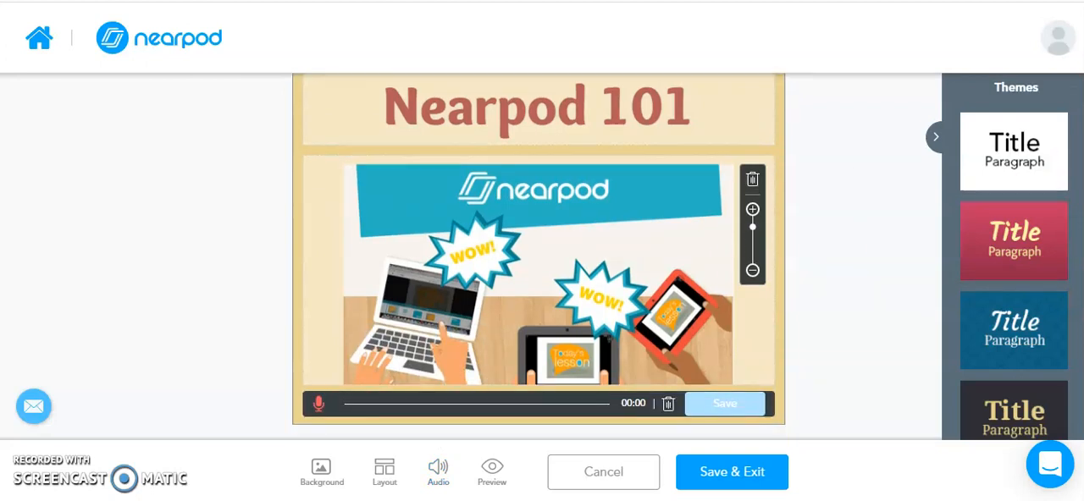
pyautogui.moveTo(318, 405)
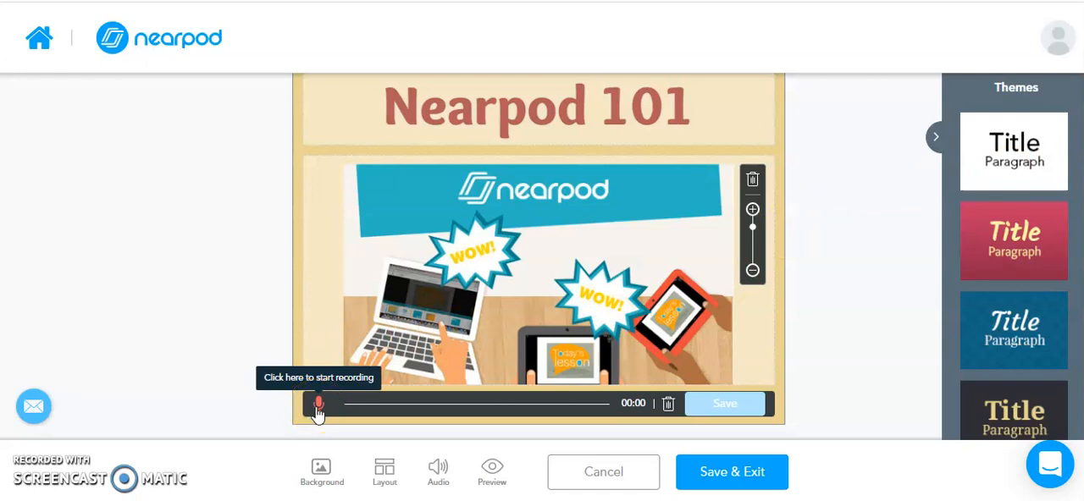
# Step: Record and play back a voice clip, keep it on the title slide, and save and exit
pyautogui.click(318, 405)
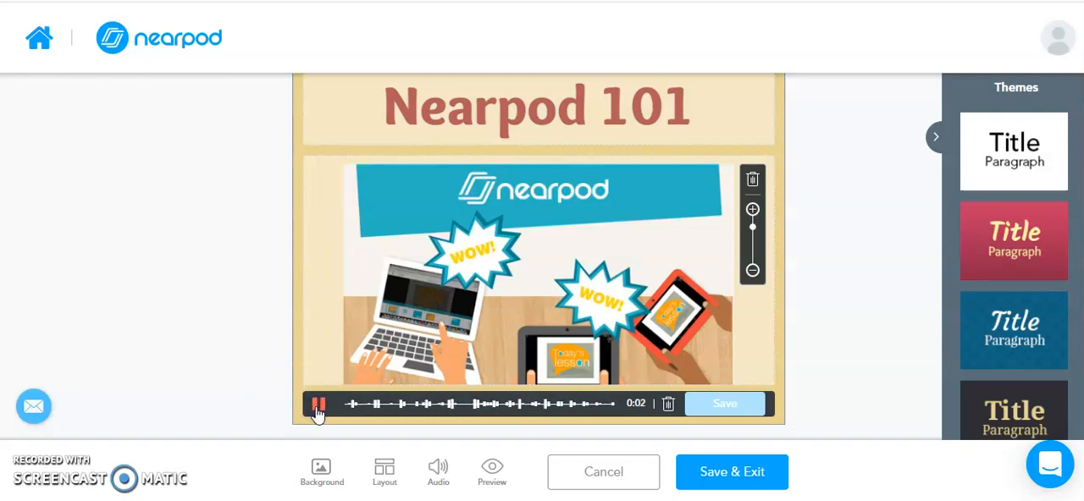
pyautogui.click(318, 405)
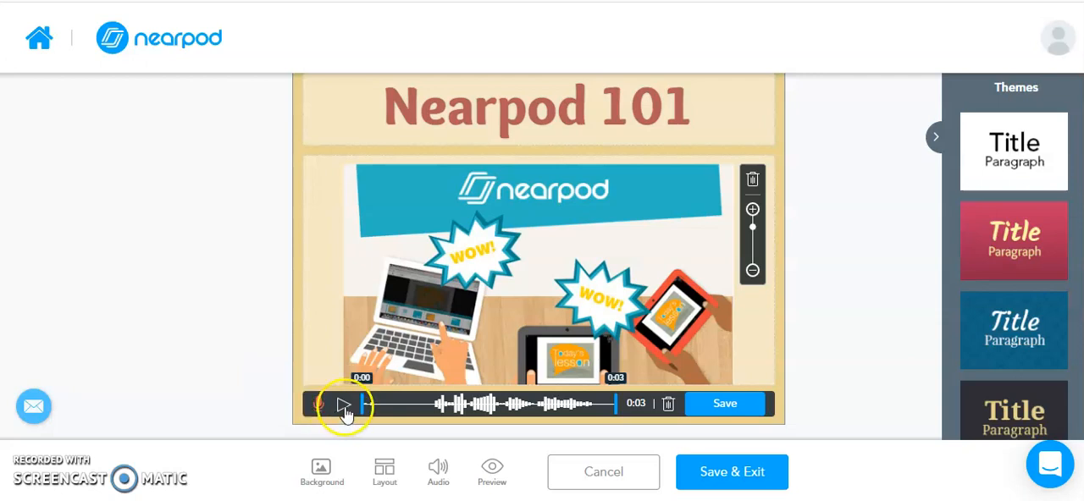
pyautogui.click(343, 404)
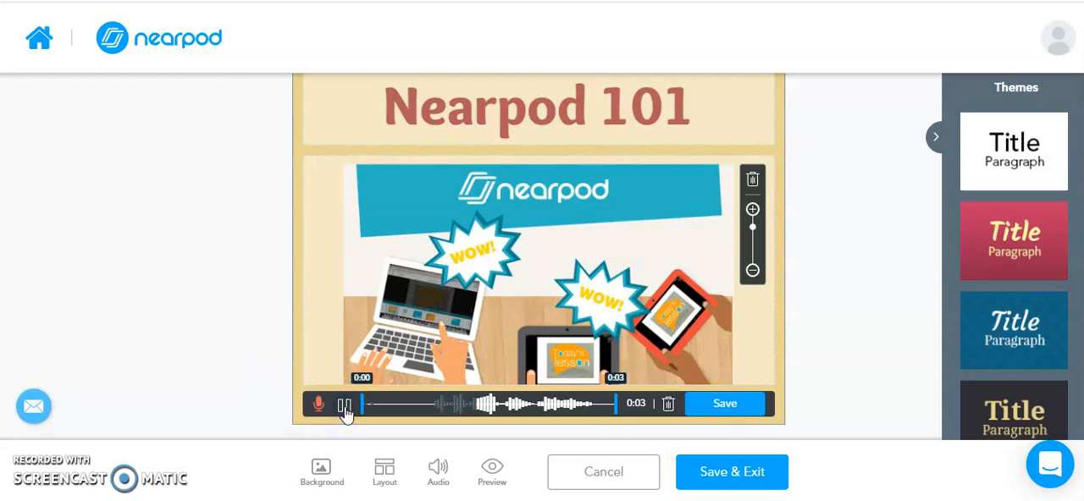
pyautogui.click(344, 405)
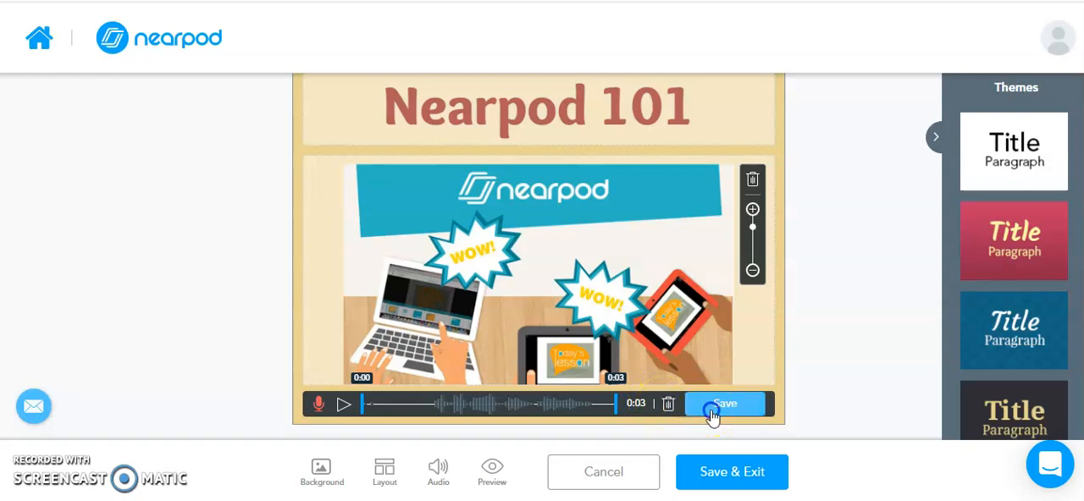
pyautogui.click(725, 403)
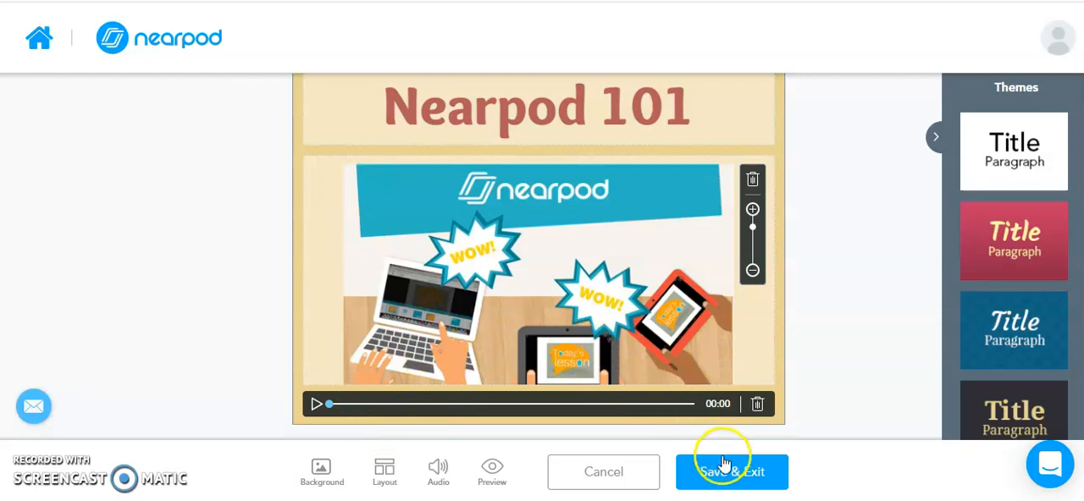
pyautogui.click(732, 473)
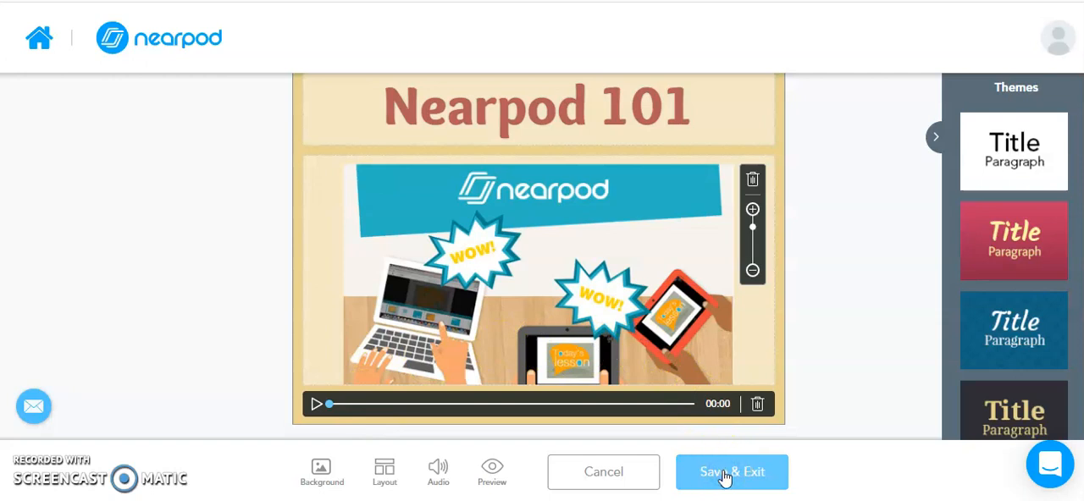
pyautogui.click(732, 473)
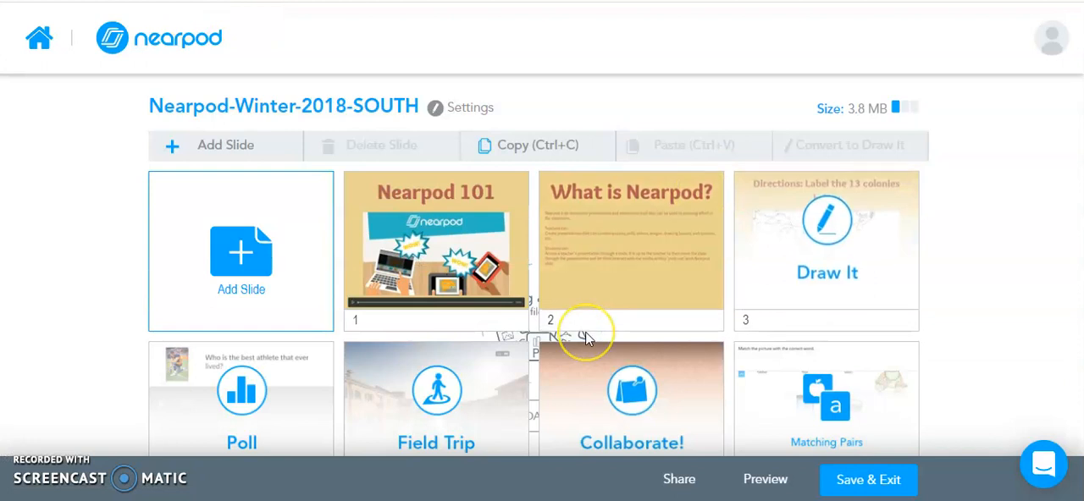
pyautogui.moveTo(862, 265)
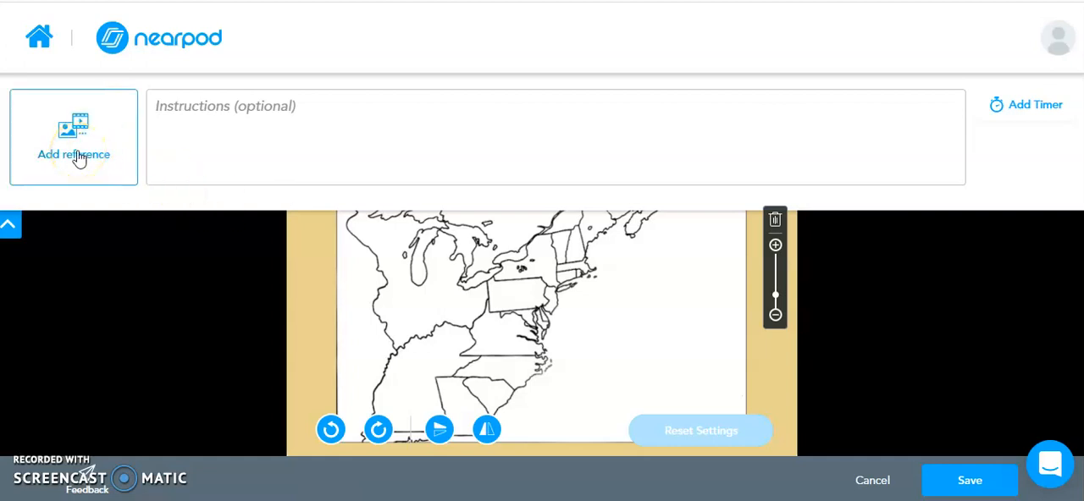
# Step: Choose Audio Recorder from the Draw It slide's Add reference options
pyautogui.click(73, 137)
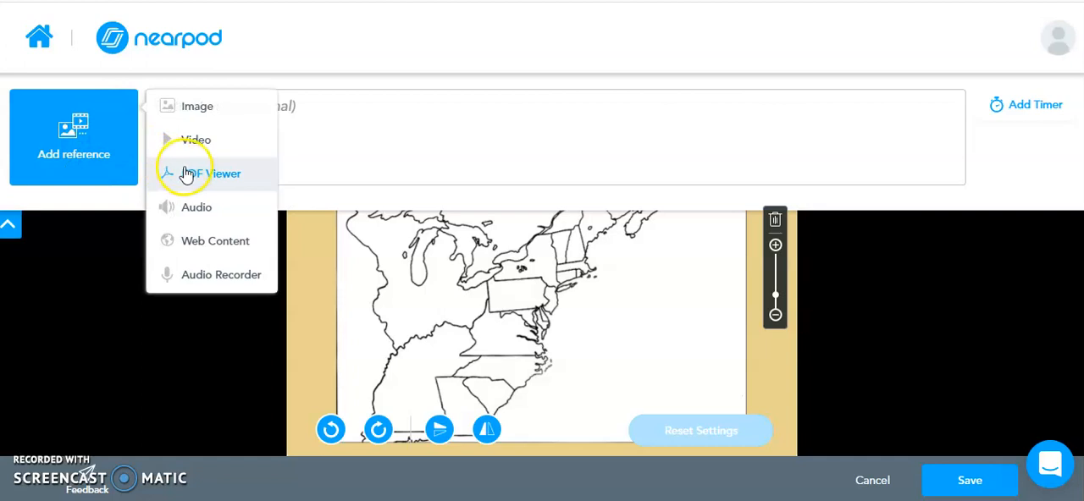
pyautogui.moveTo(186, 279)
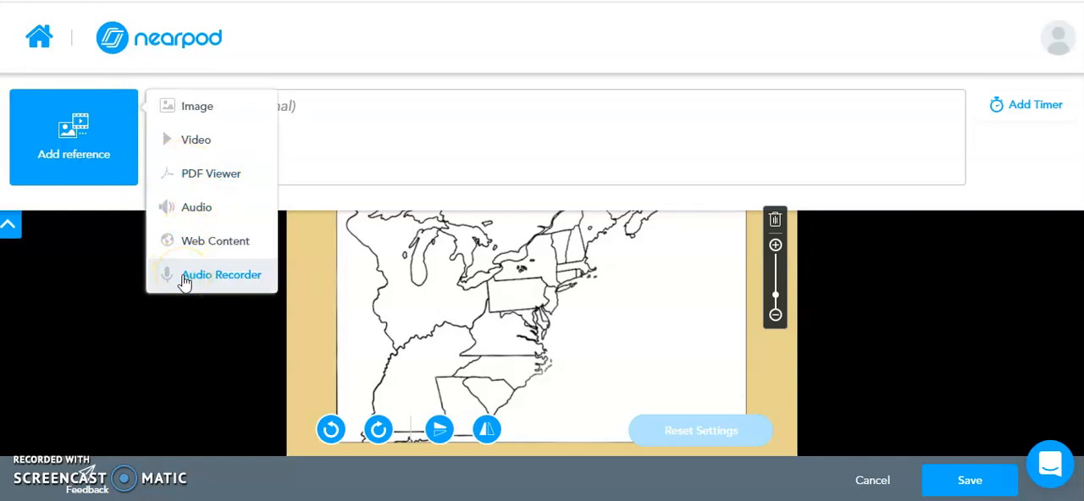
pyautogui.click(221, 274)
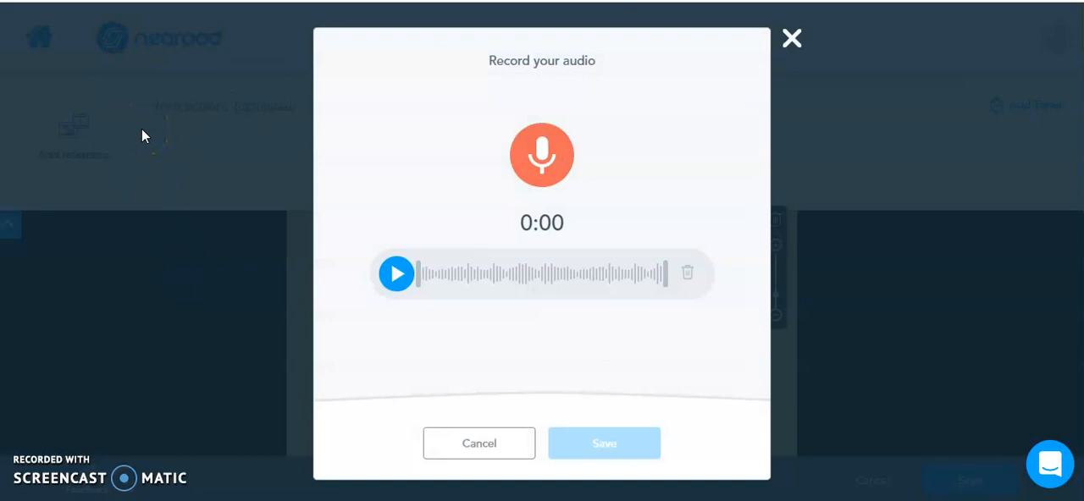
pyautogui.moveTo(260, 117)
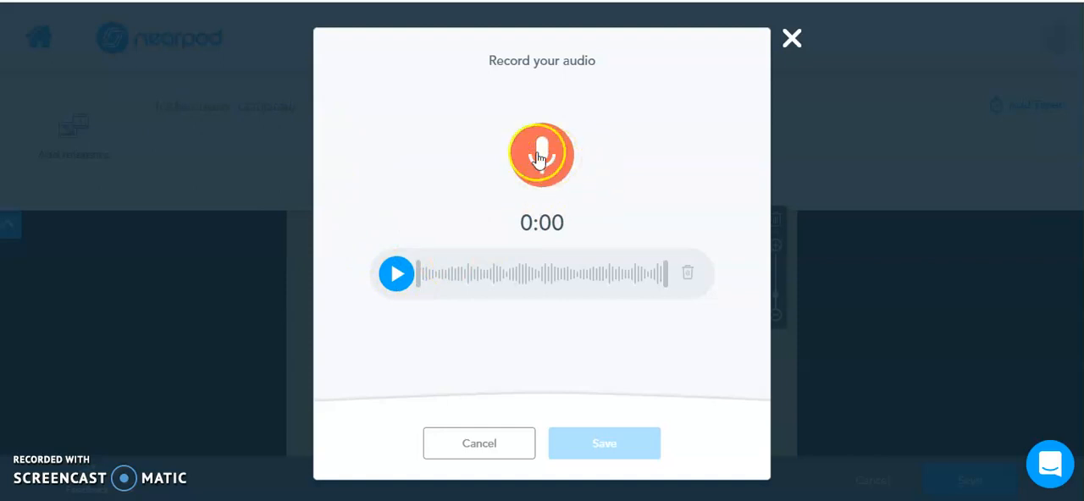
# Step: Record a nine-second audio reference for the Draw It slide and play it back
pyautogui.click(542, 155)
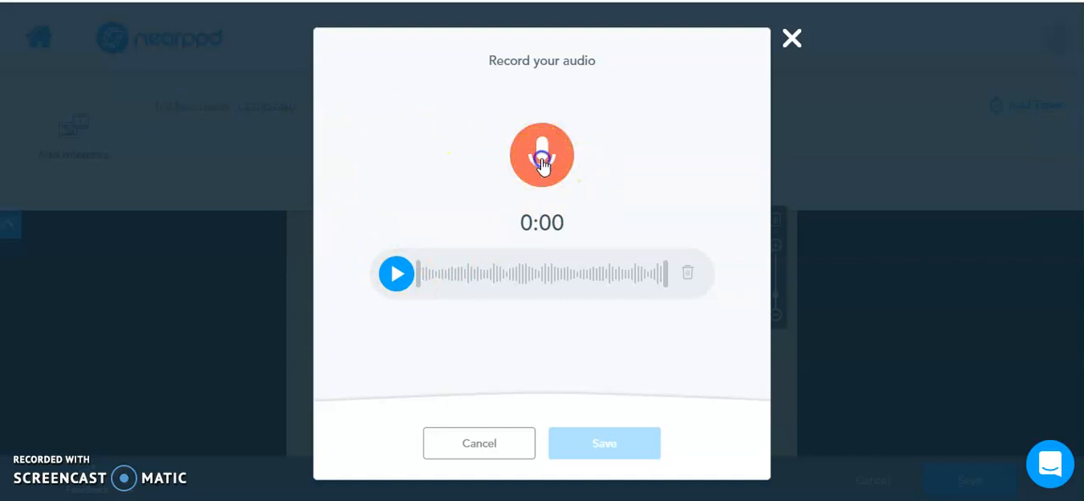
pyautogui.click(541, 155)
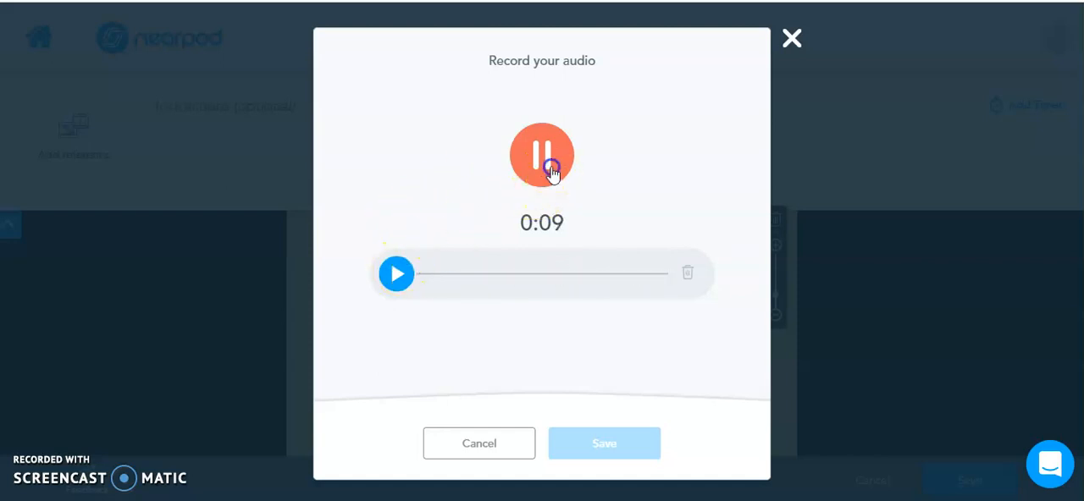
pyautogui.click(541, 155)
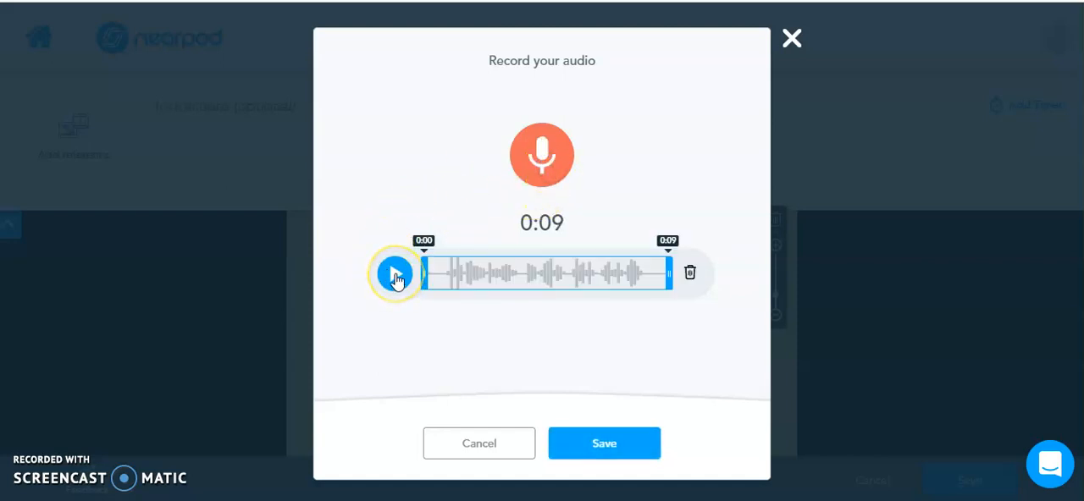
pyautogui.click(396, 273)
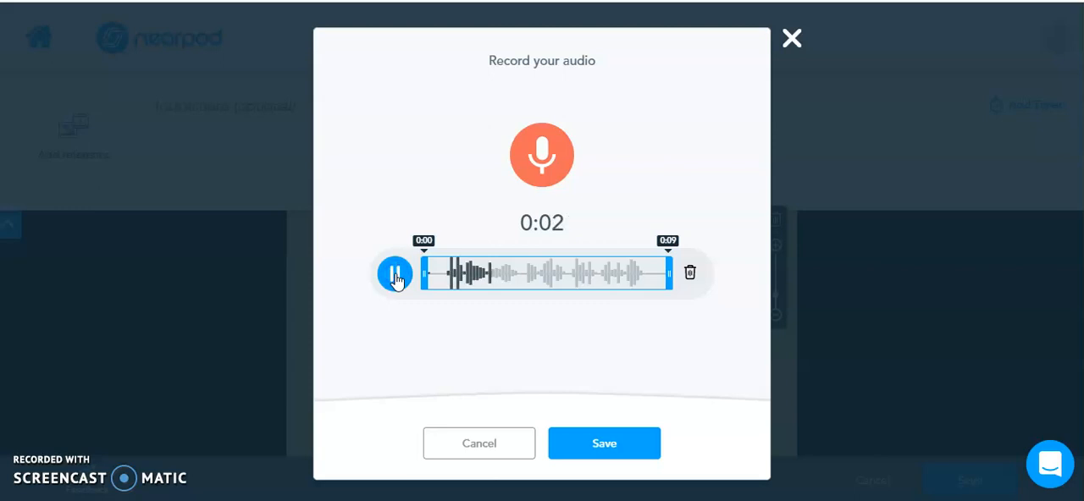
pyautogui.click(395, 272)
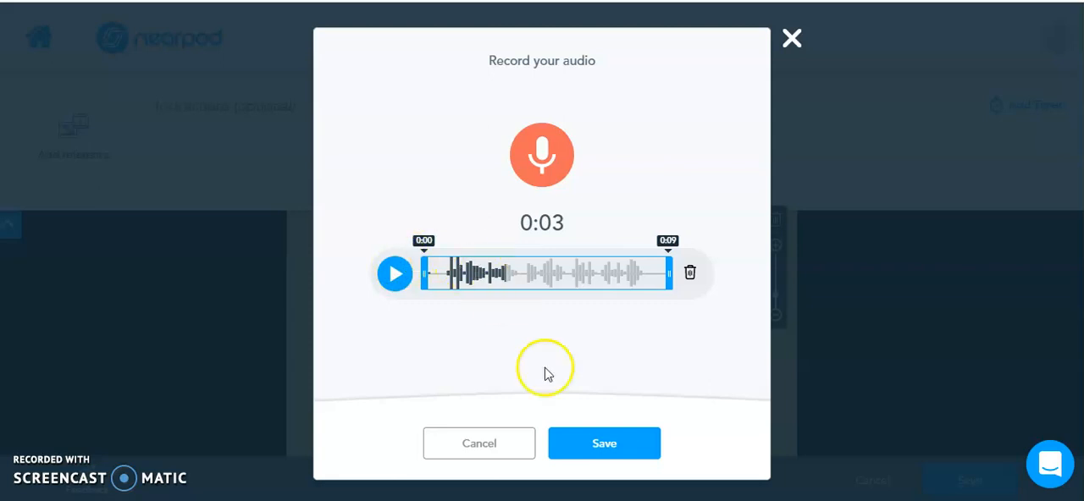
pyautogui.moveTo(689, 273)
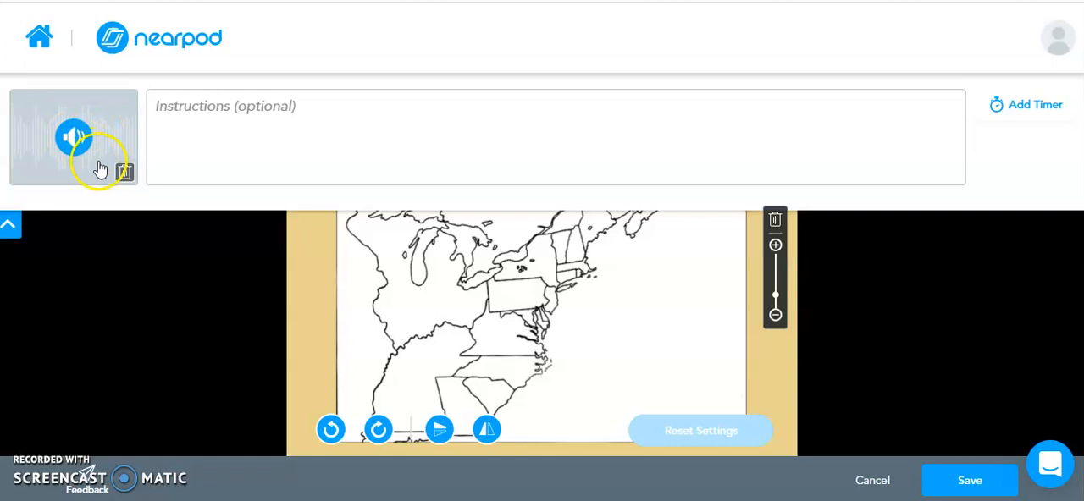
# Step: Play the Draw It slide's audio reference, then save the slide and return to the slides
pyautogui.click(73, 137)
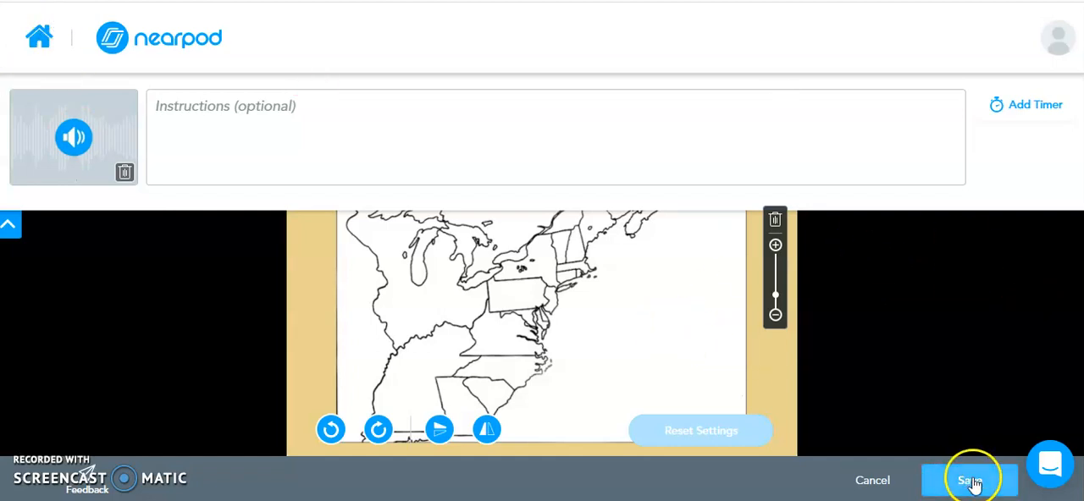
pyautogui.click(969, 481)
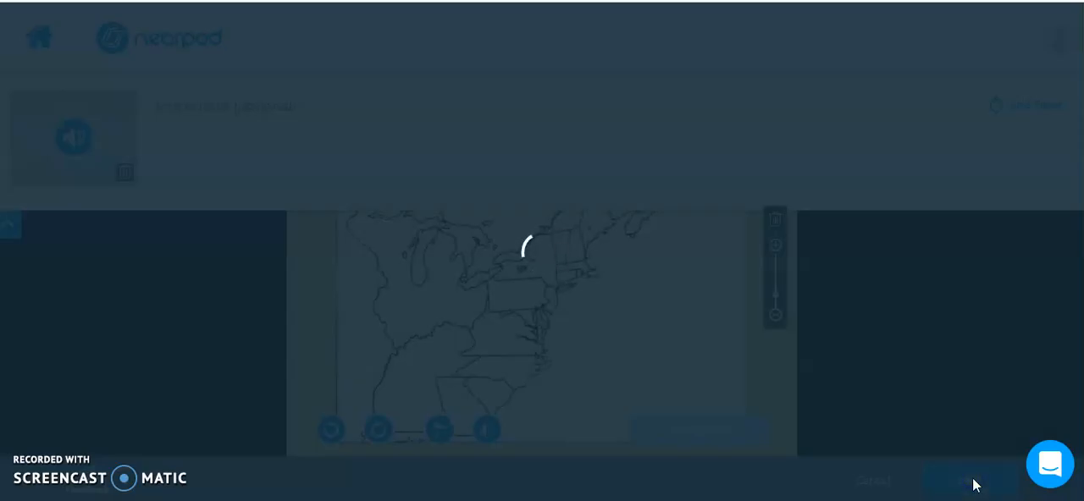
pyautogui.click(969, 481)
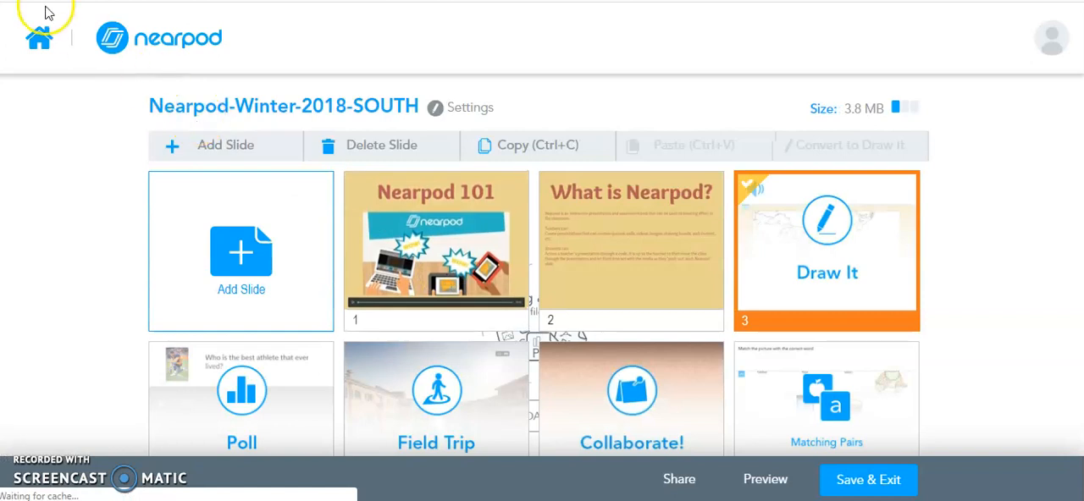
pyautogui.scroll(-3)
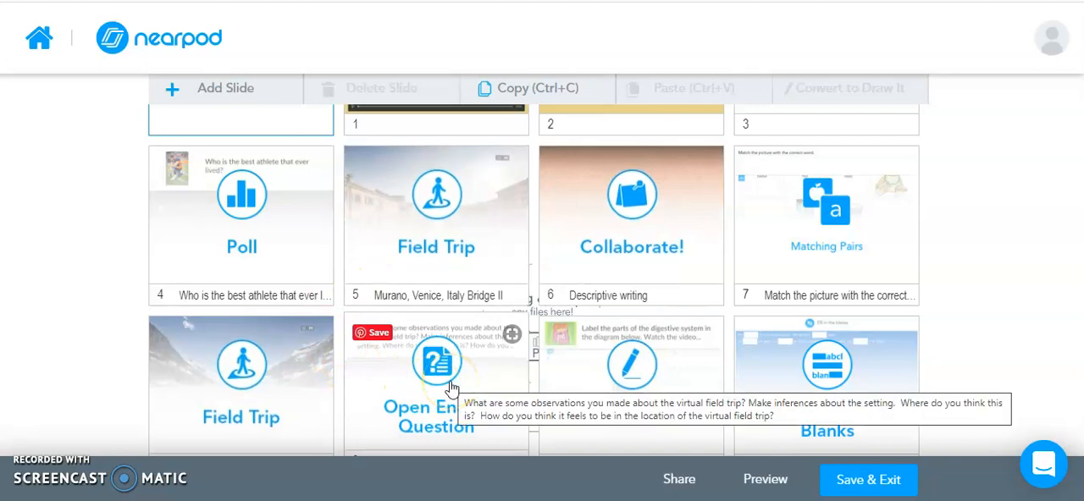
# Step: Open the Open Ended Question slide's Audio Recorder, then close the recording window
pyautogui.click(437, 364)
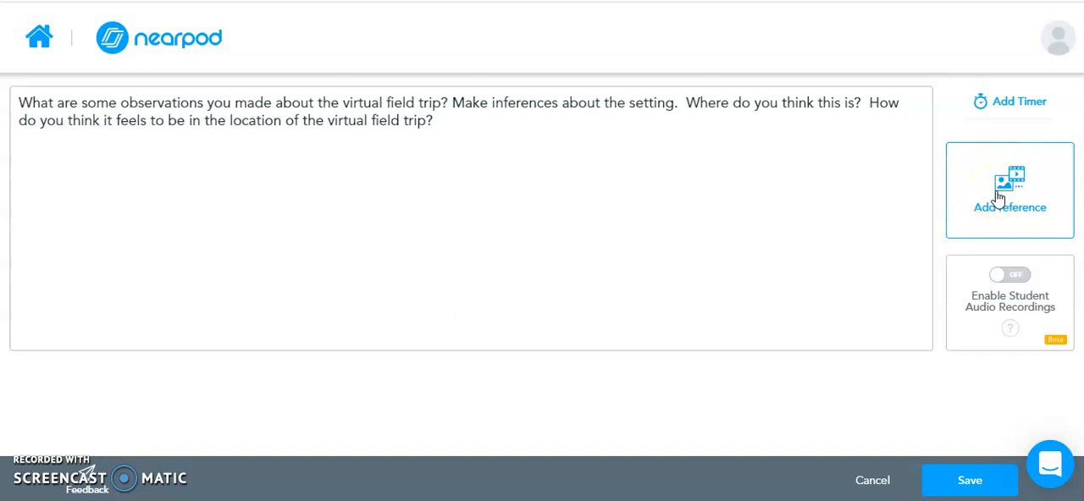
pyautogui.click(1009, 189)
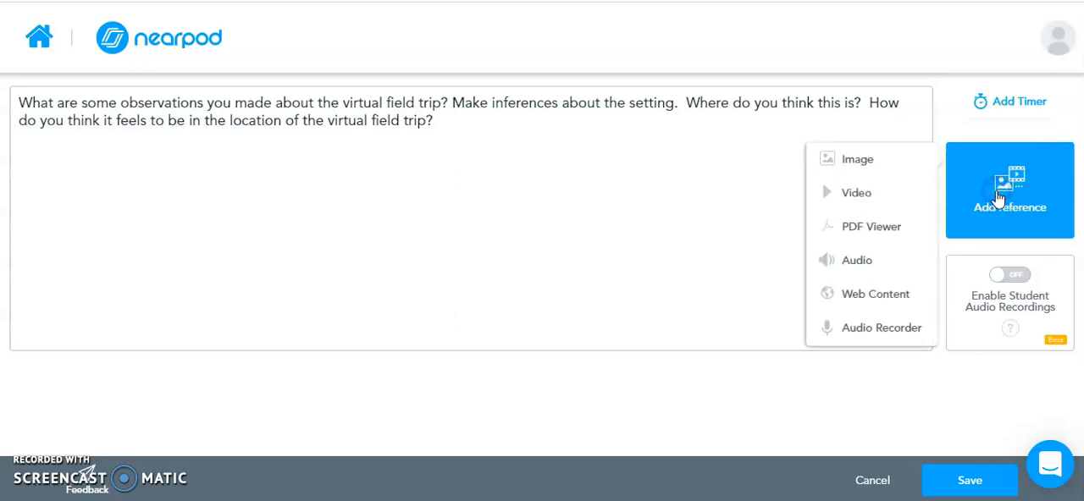
pyautogui.click(882, 328)
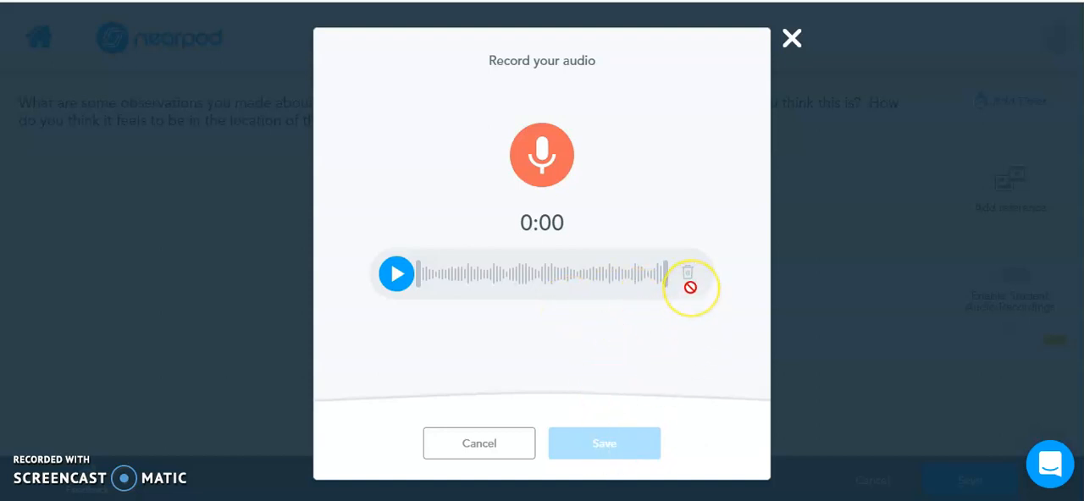
pyautogui.moveTo(793, 39)
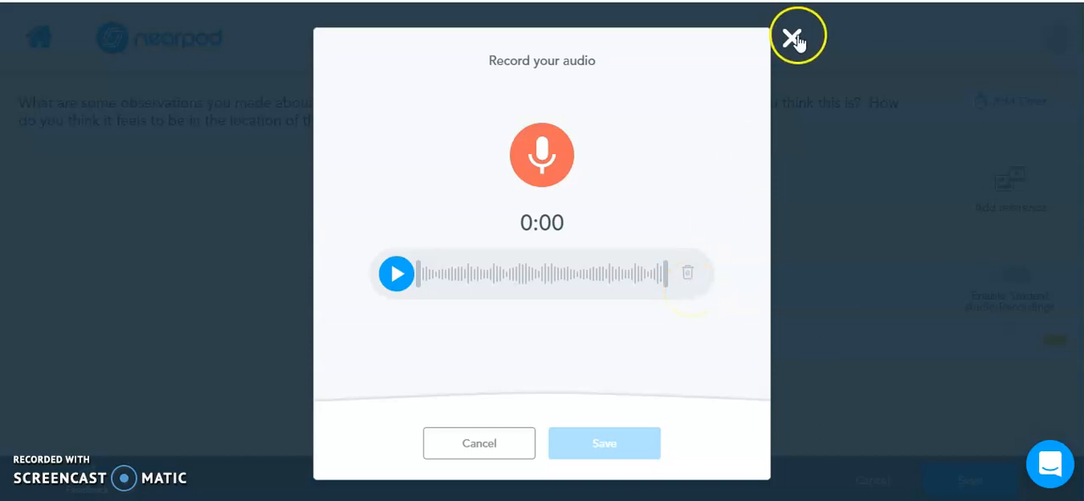
pyautogui.click(798, 33)
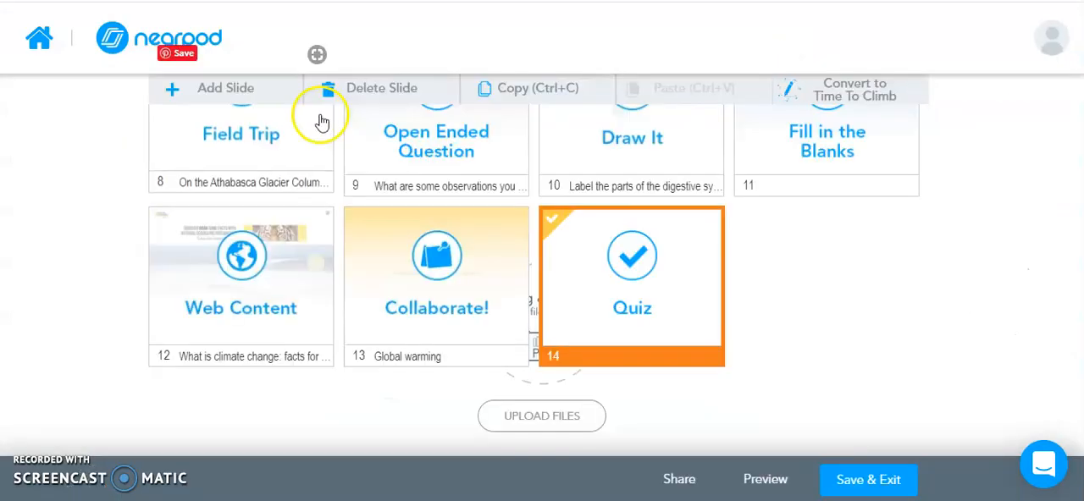
pyautogui.moveTo(542, 161)
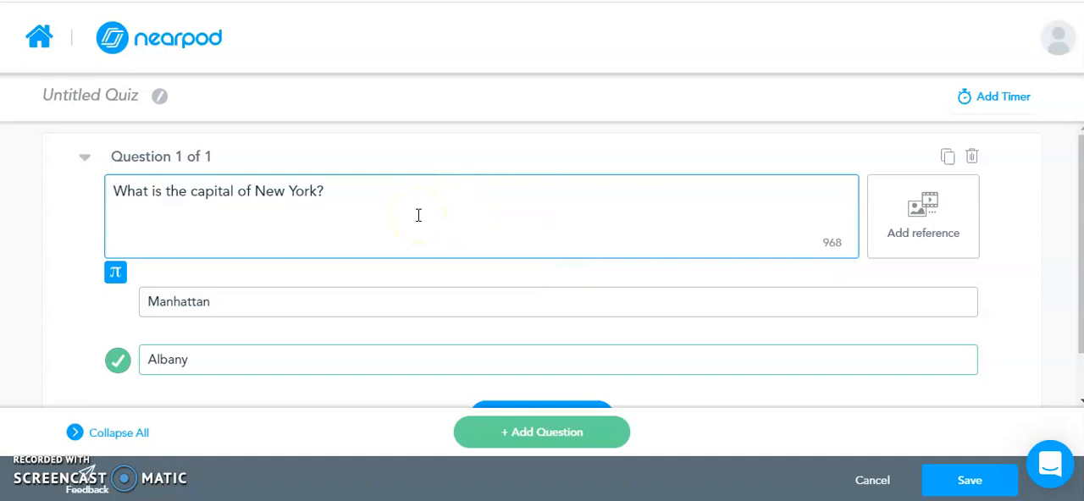
pyautogui.moveTo(898, 216)
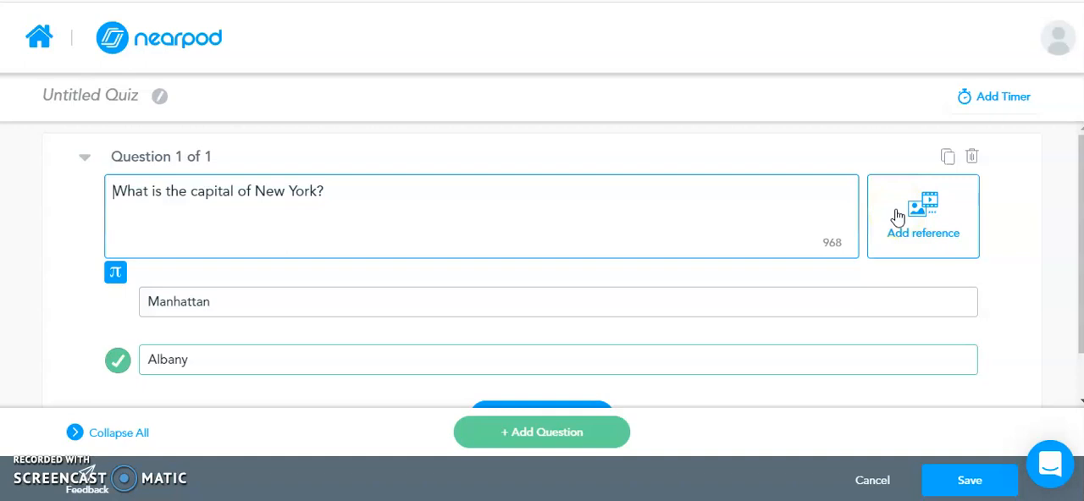
# Step: Show the reference options for the New York capital quiz question
pyautogui.click(923, 216)
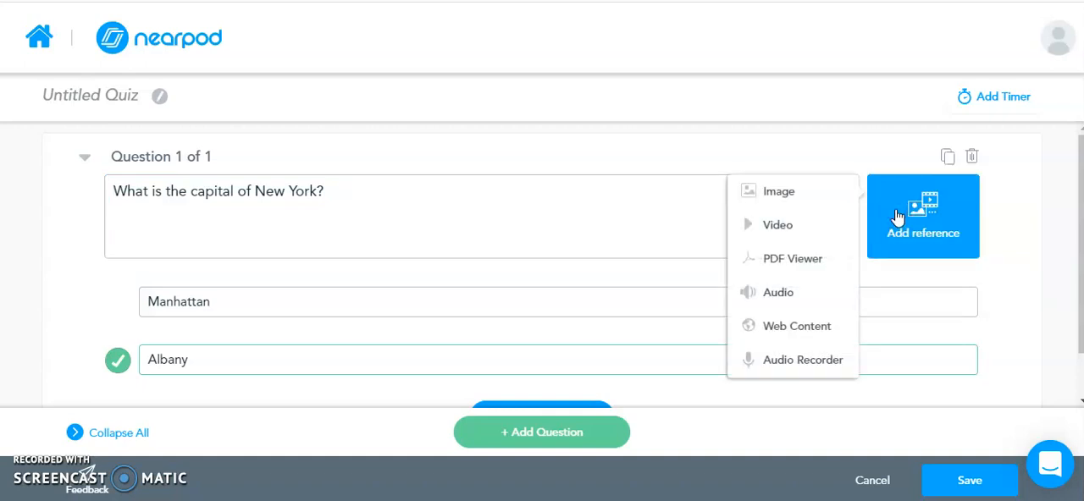
pyautogui.moveTo(794, 373)
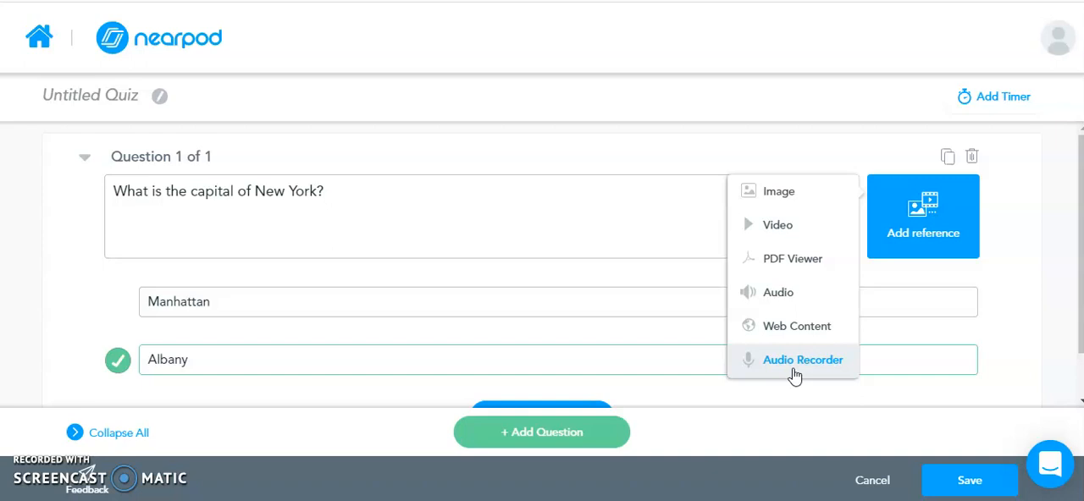
pyautogui.moveTo(936, 466)
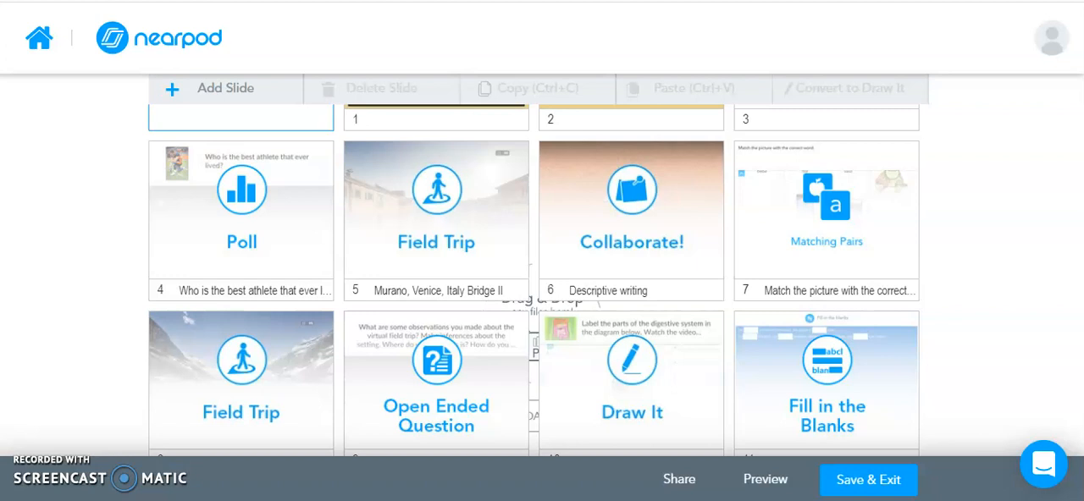
pyautogui.moveTo(724, 256)
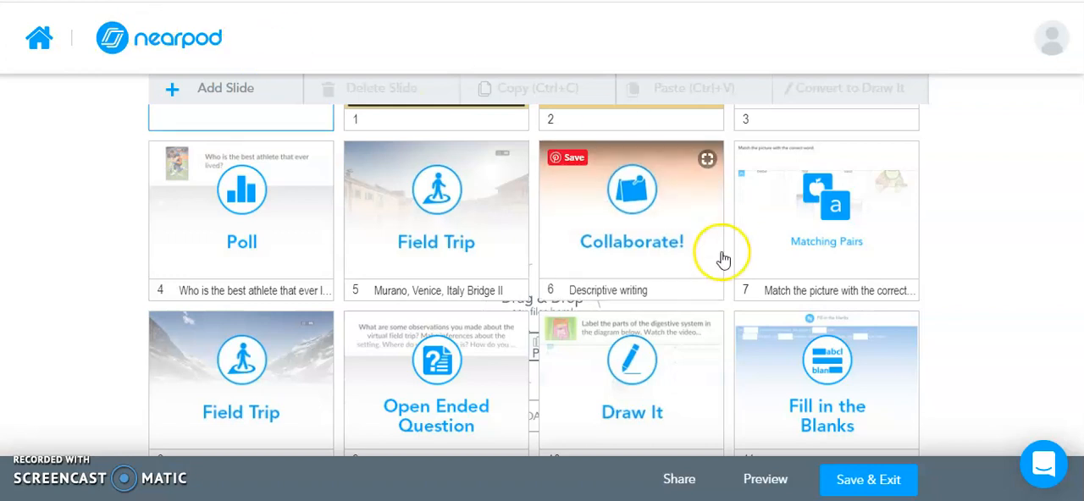
pyautogui.moveTo(733, 478)
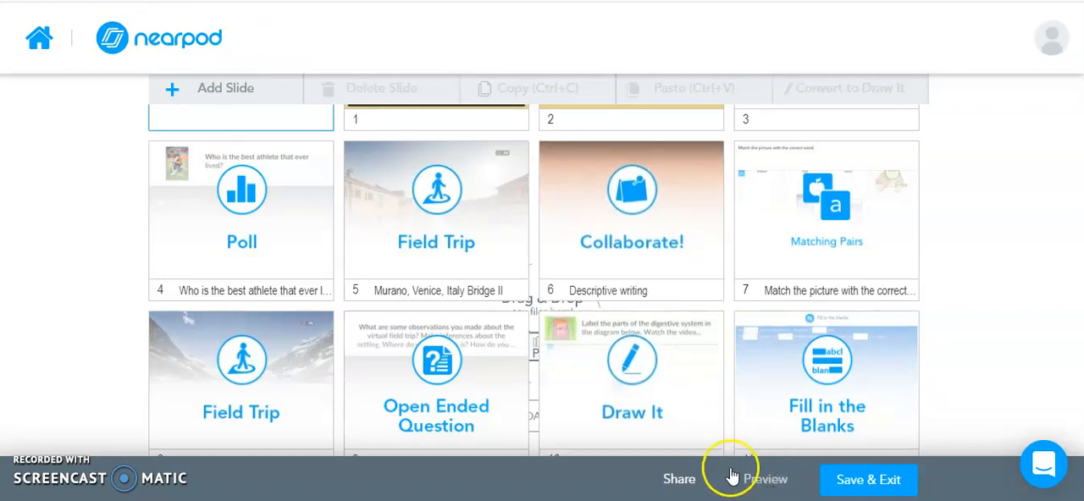
pyautogui.moveTo(765, 479)
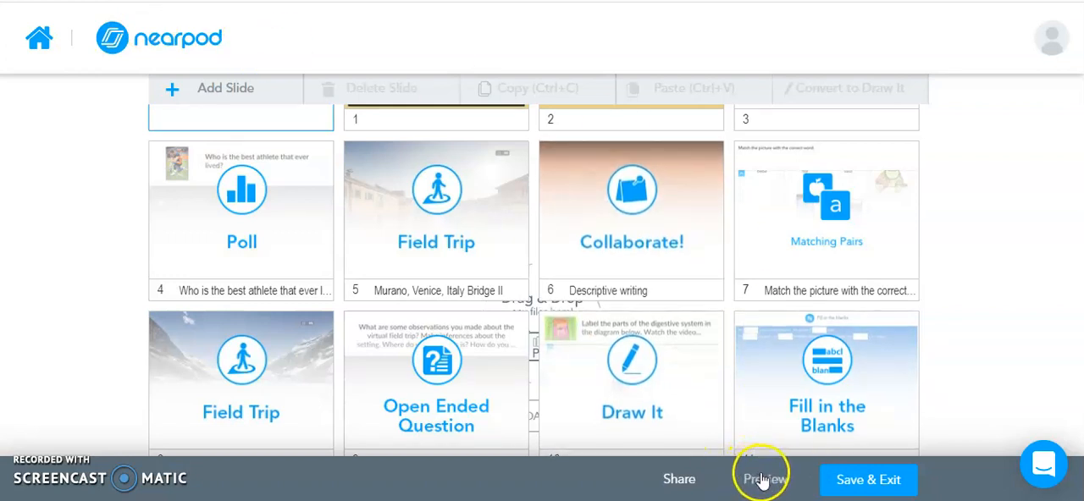
# Step: Launch the Student Preview of the 14-slide lesson
pyautogui.click(763, 479)
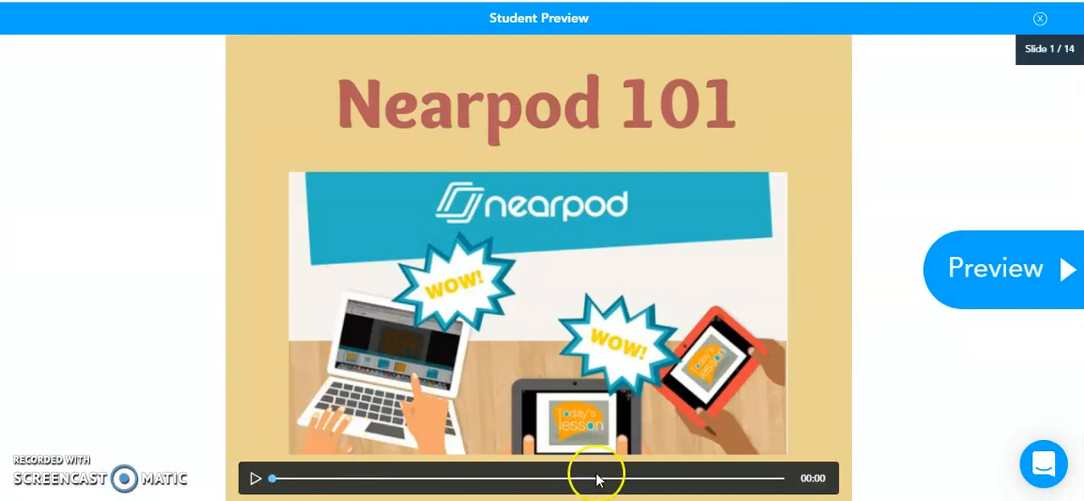
pyautogui.moveTo(254, 491)
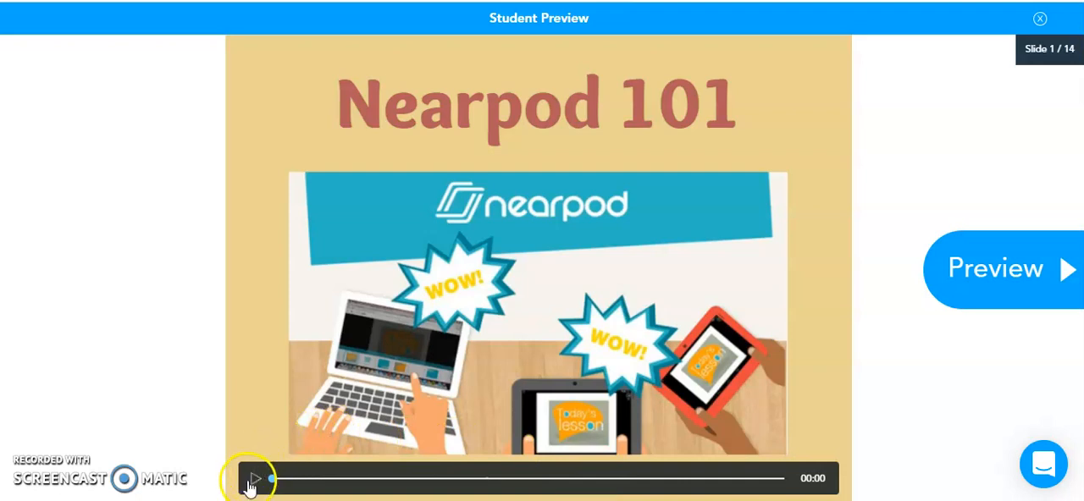
# Step: Play the Nearpod 101 title slide's narration in preview, then close the preview
pyautogui.click(255, 478)
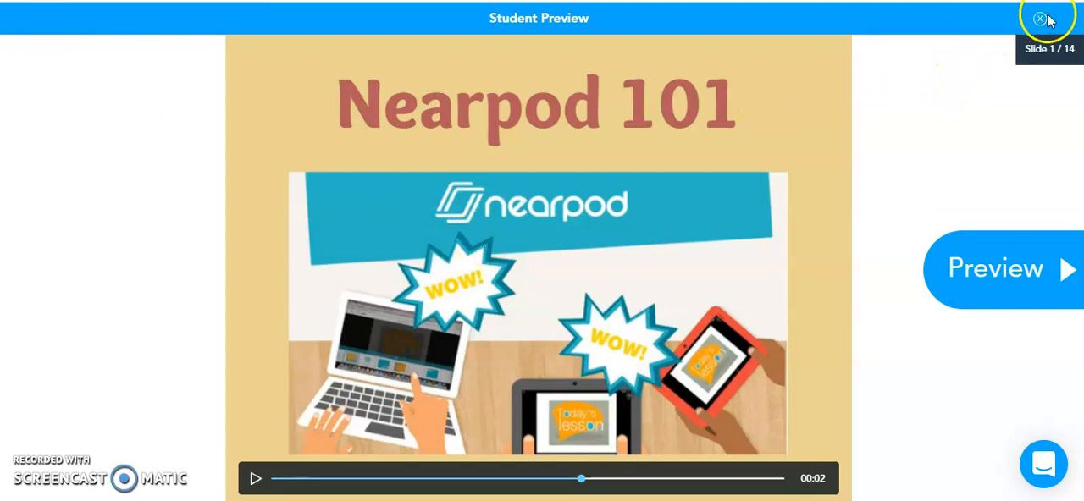
pyautogui.click(1039, 19)
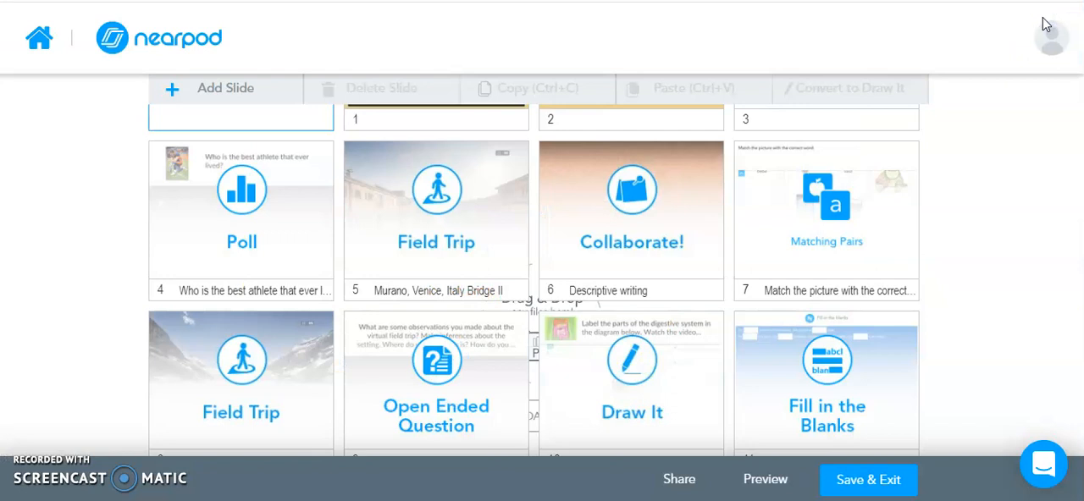
pyautogui.moveTo(870, 292)
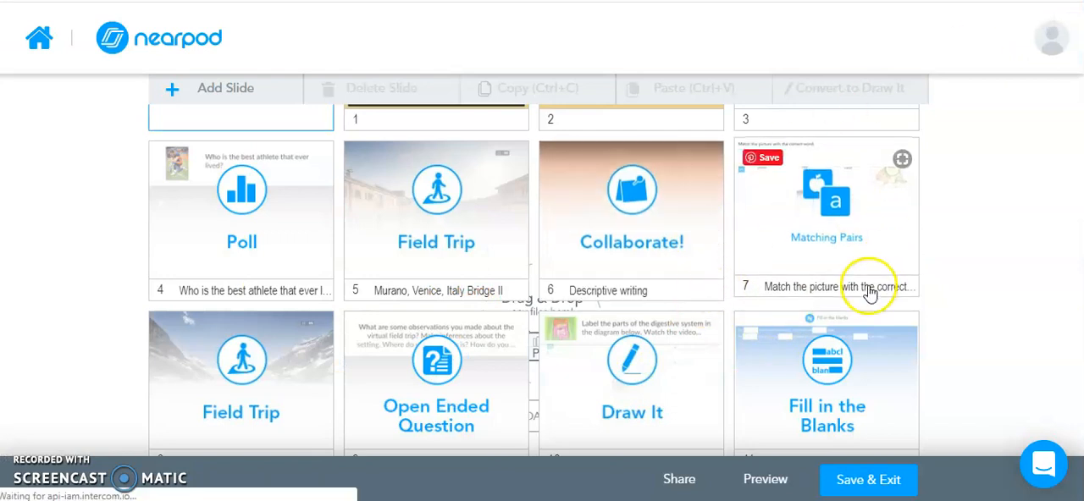
pyautogui.moveTo(872, 291)
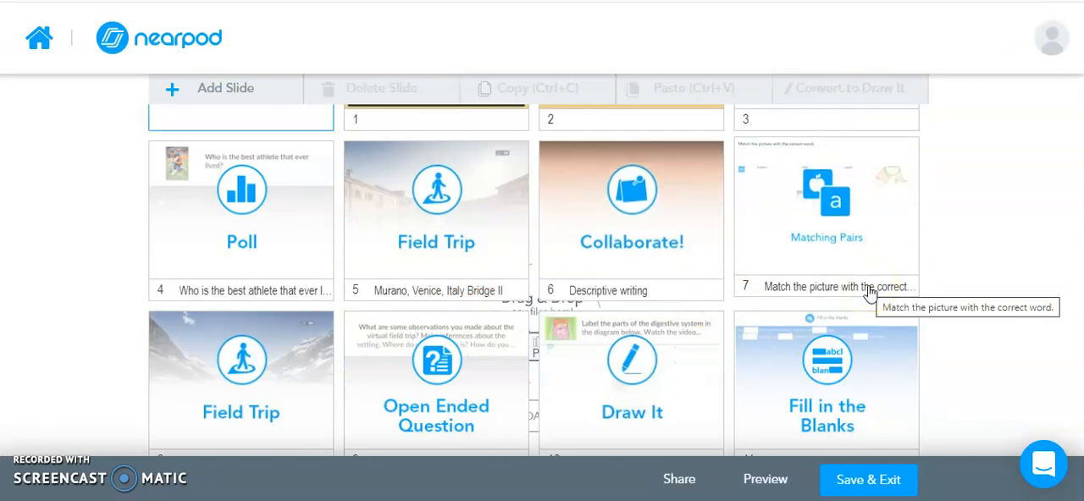
pyautogui.moveTo(974, 355)
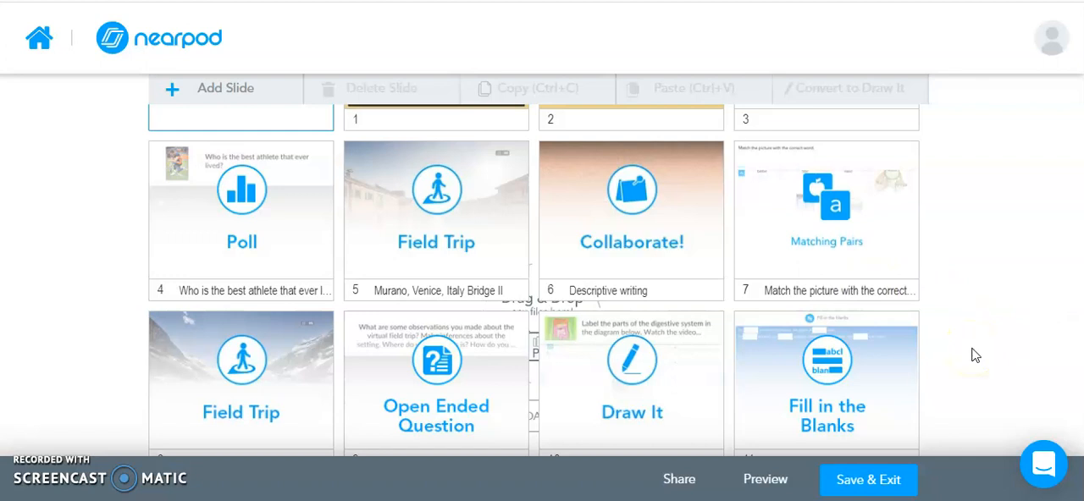
# Step: Save and exit the lesson to reach My Library
pyautogui.click(868, 480)
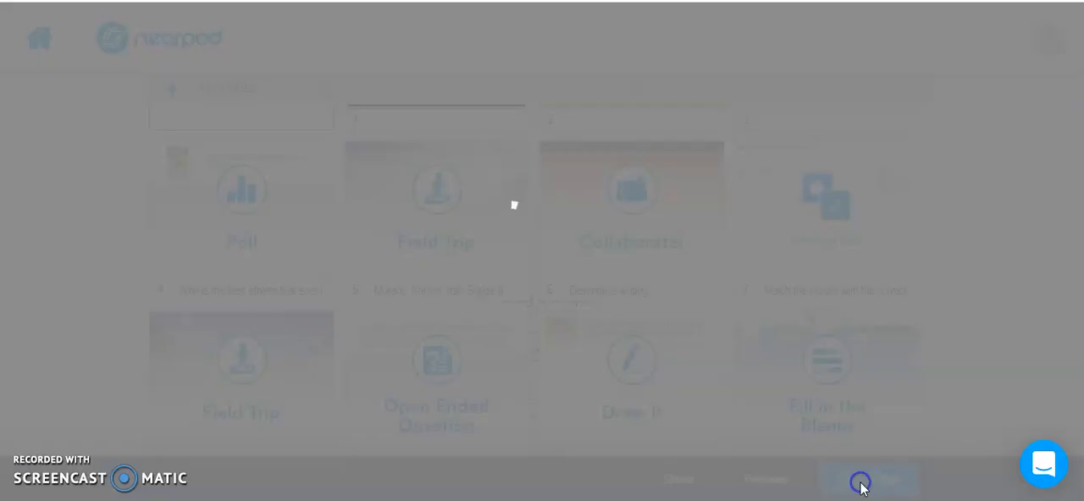
pyautogui.click(868, 479)
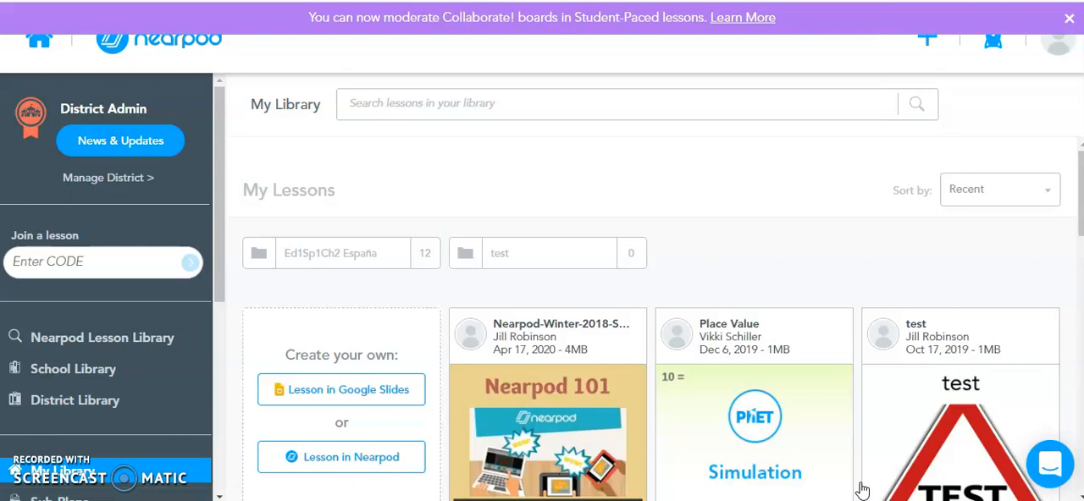
pyautogui.moveTo(108, 41)
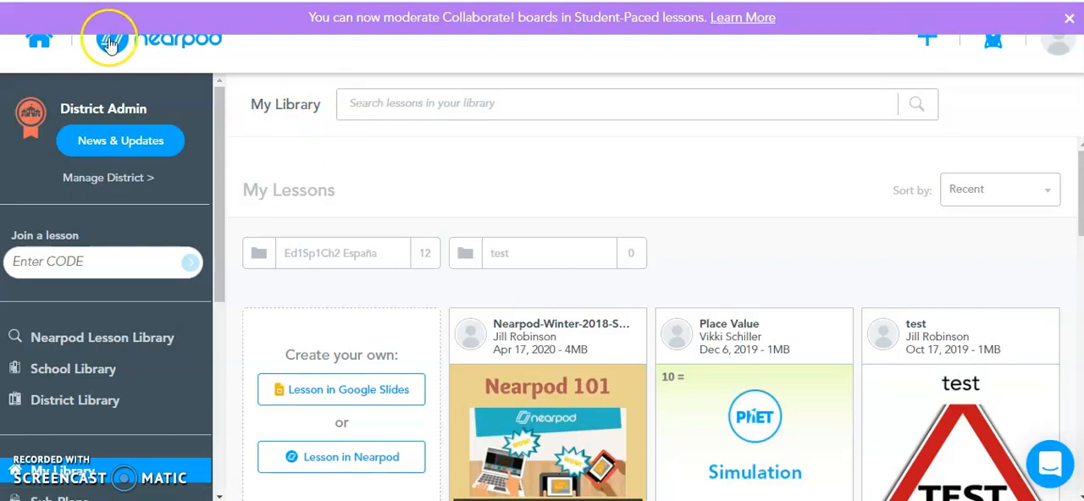